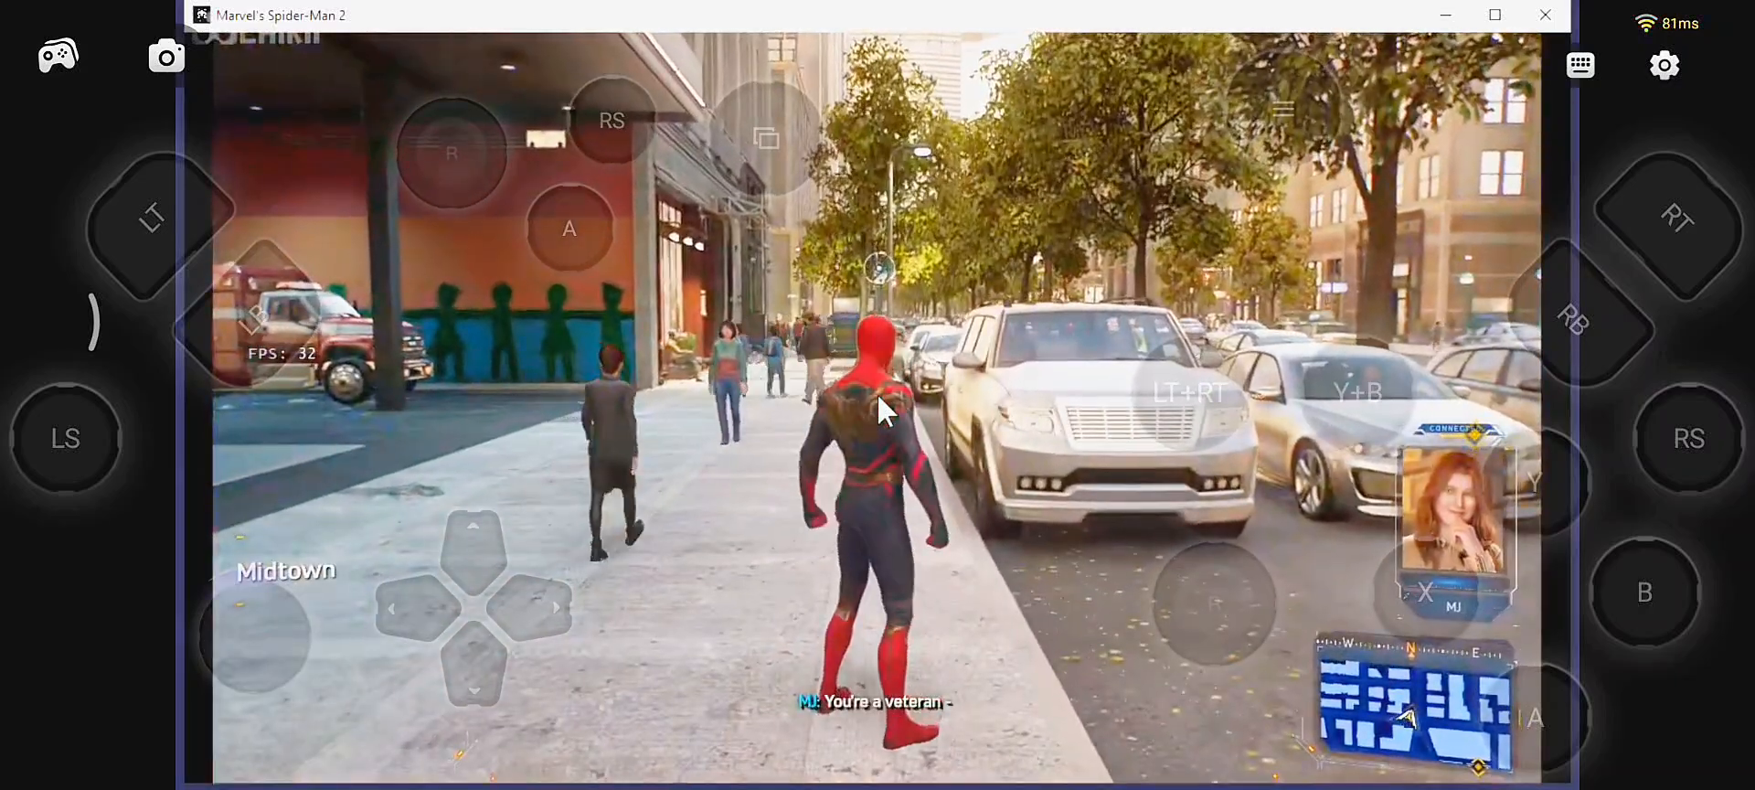
{"action": "left_click", "coordinate": [1677, 220]}
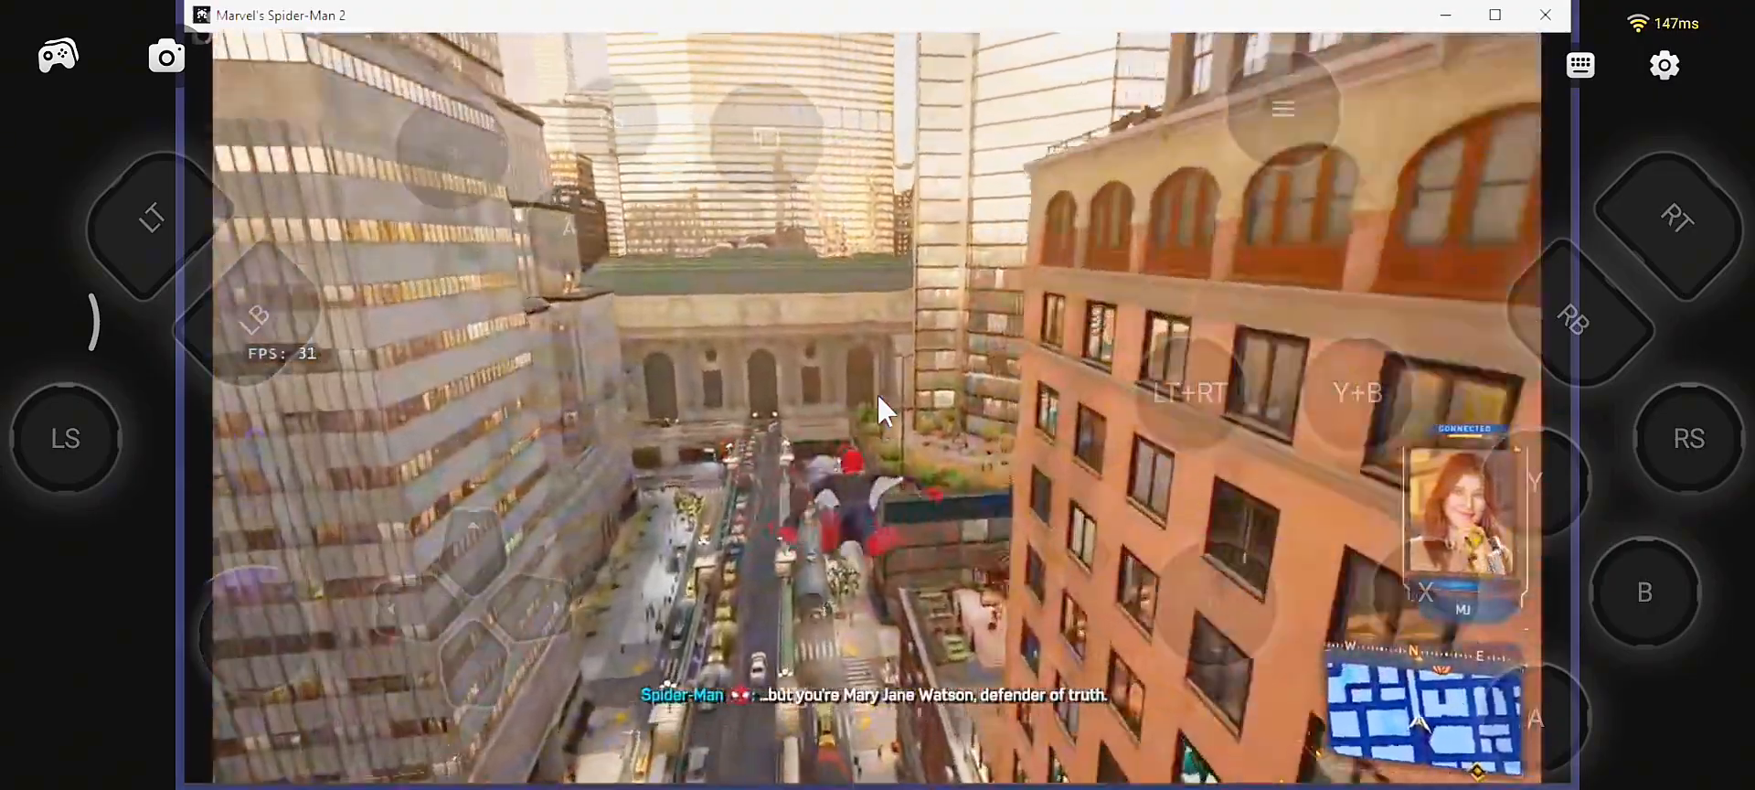
{"action": "left_click", "coordinate": [1679, 218]}
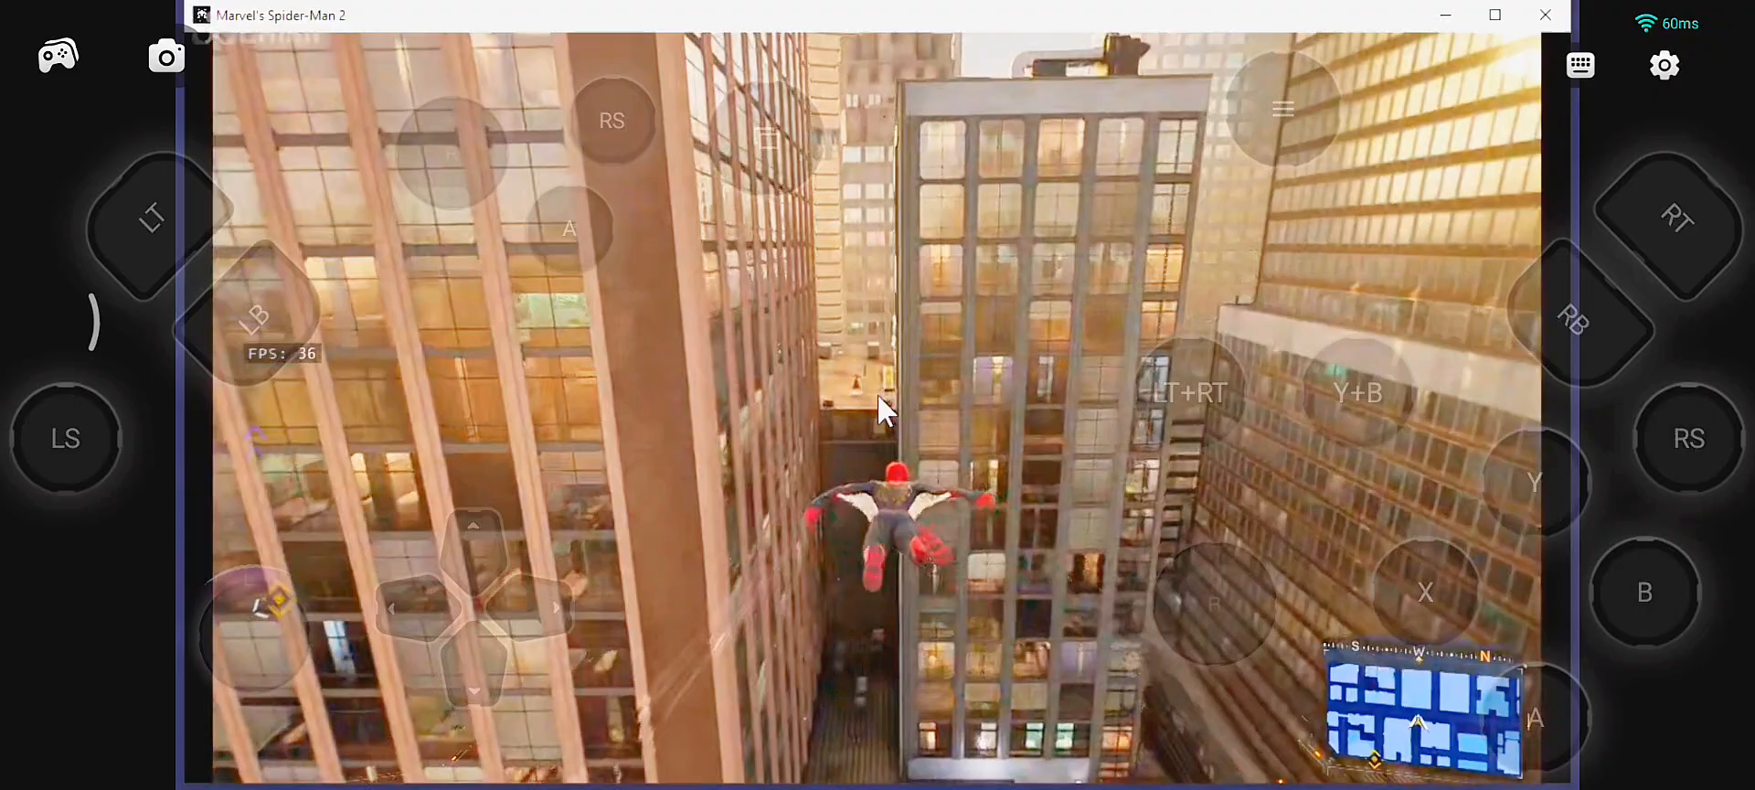
{"action": "left_click", "coordinate": [1678, 219]}
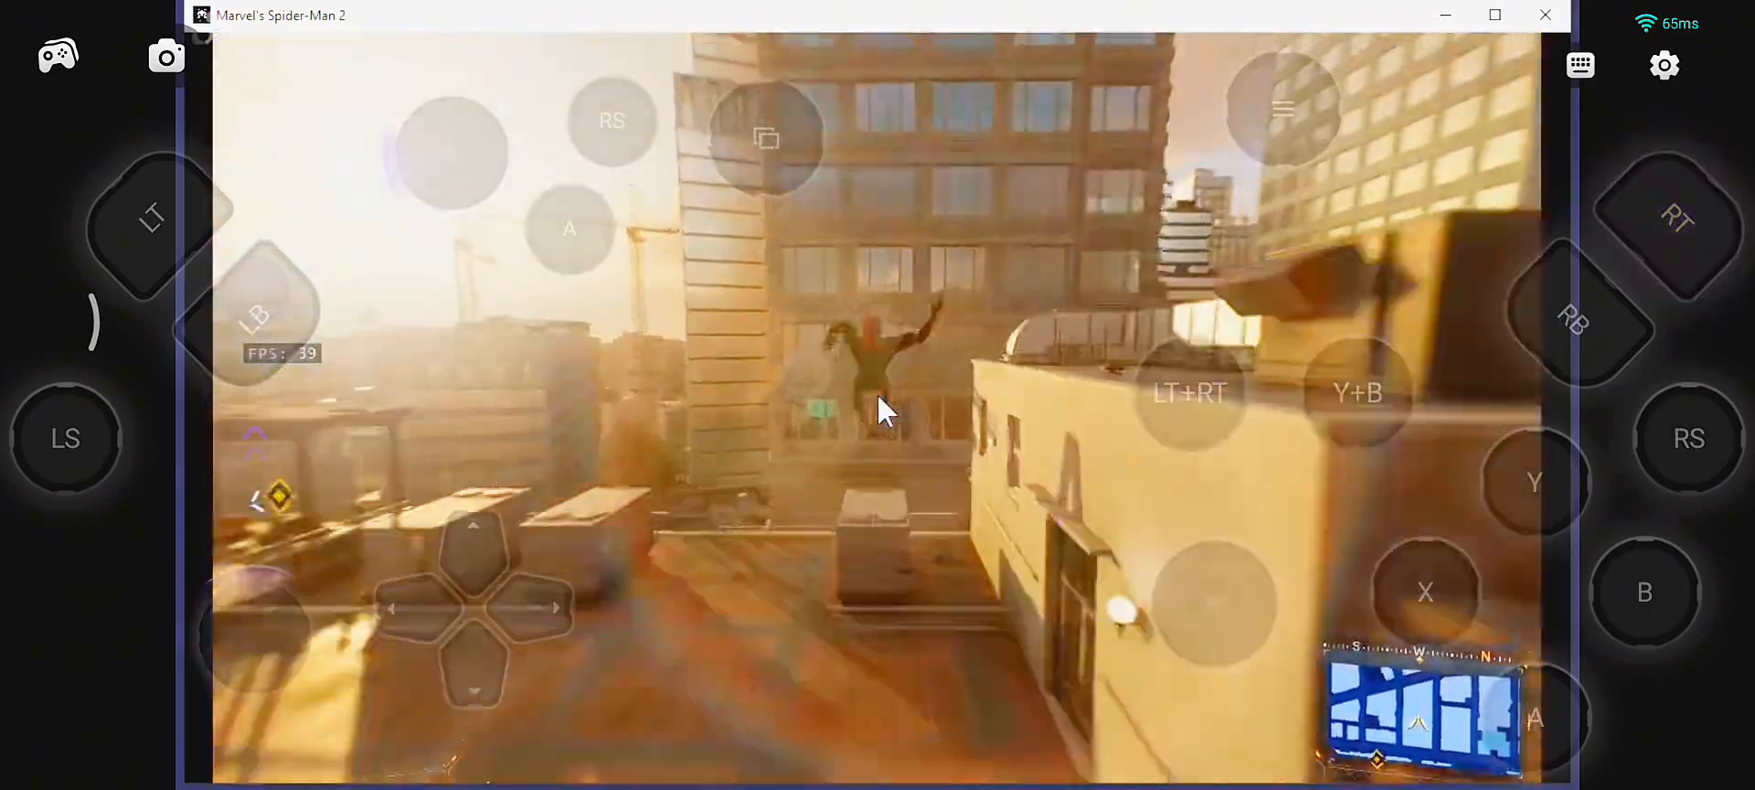
{"action": "left_click", "coordinate": [1678, 220]}
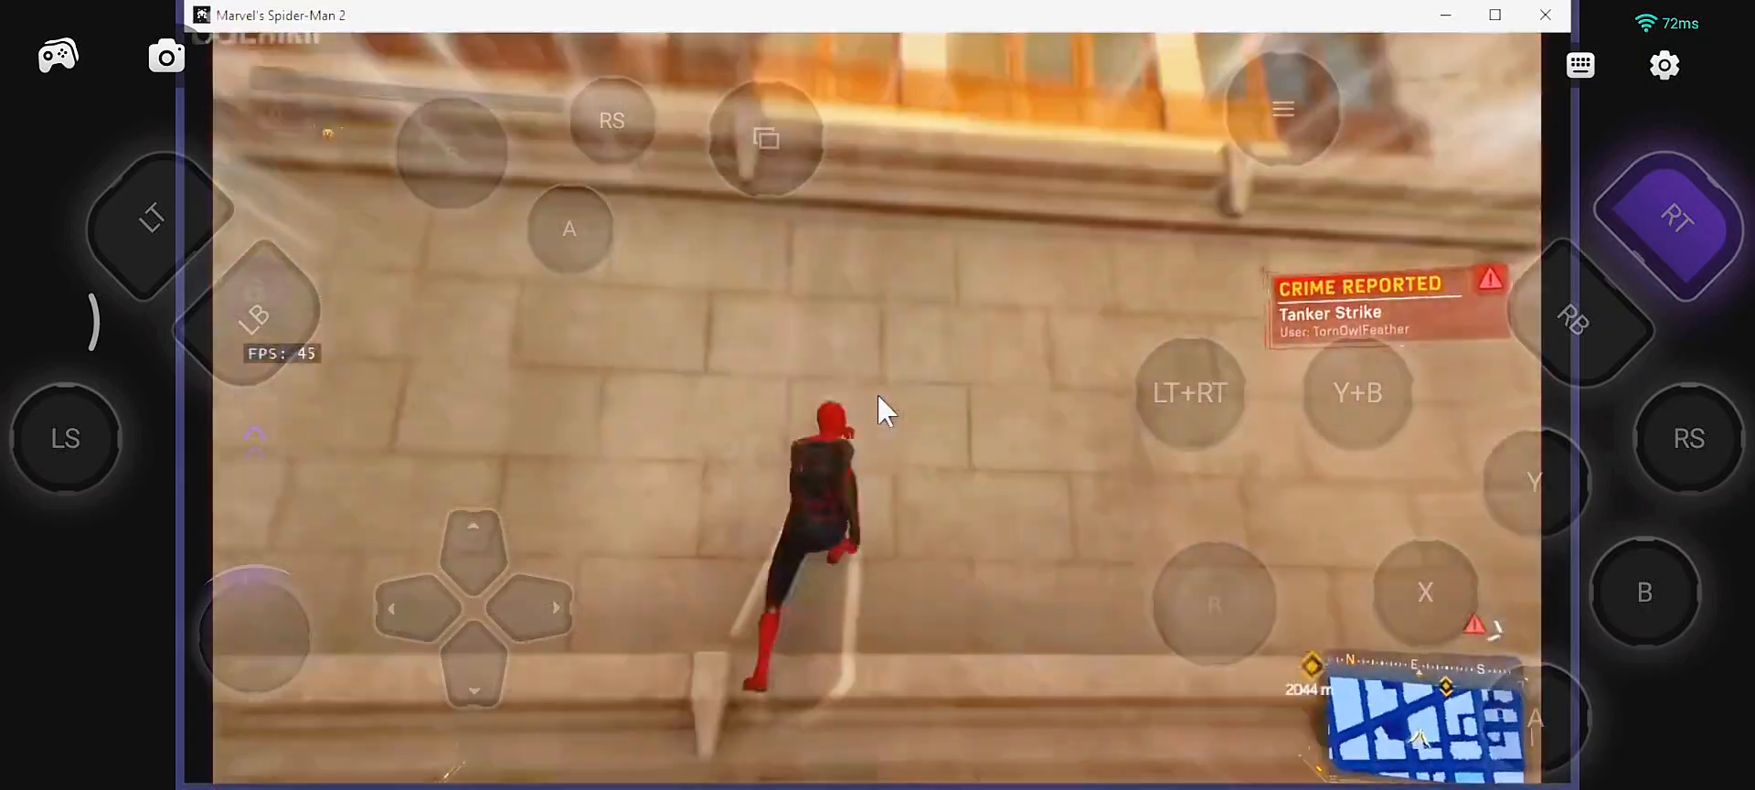
{"action": "left_click", "coordinate": [569, 229]}
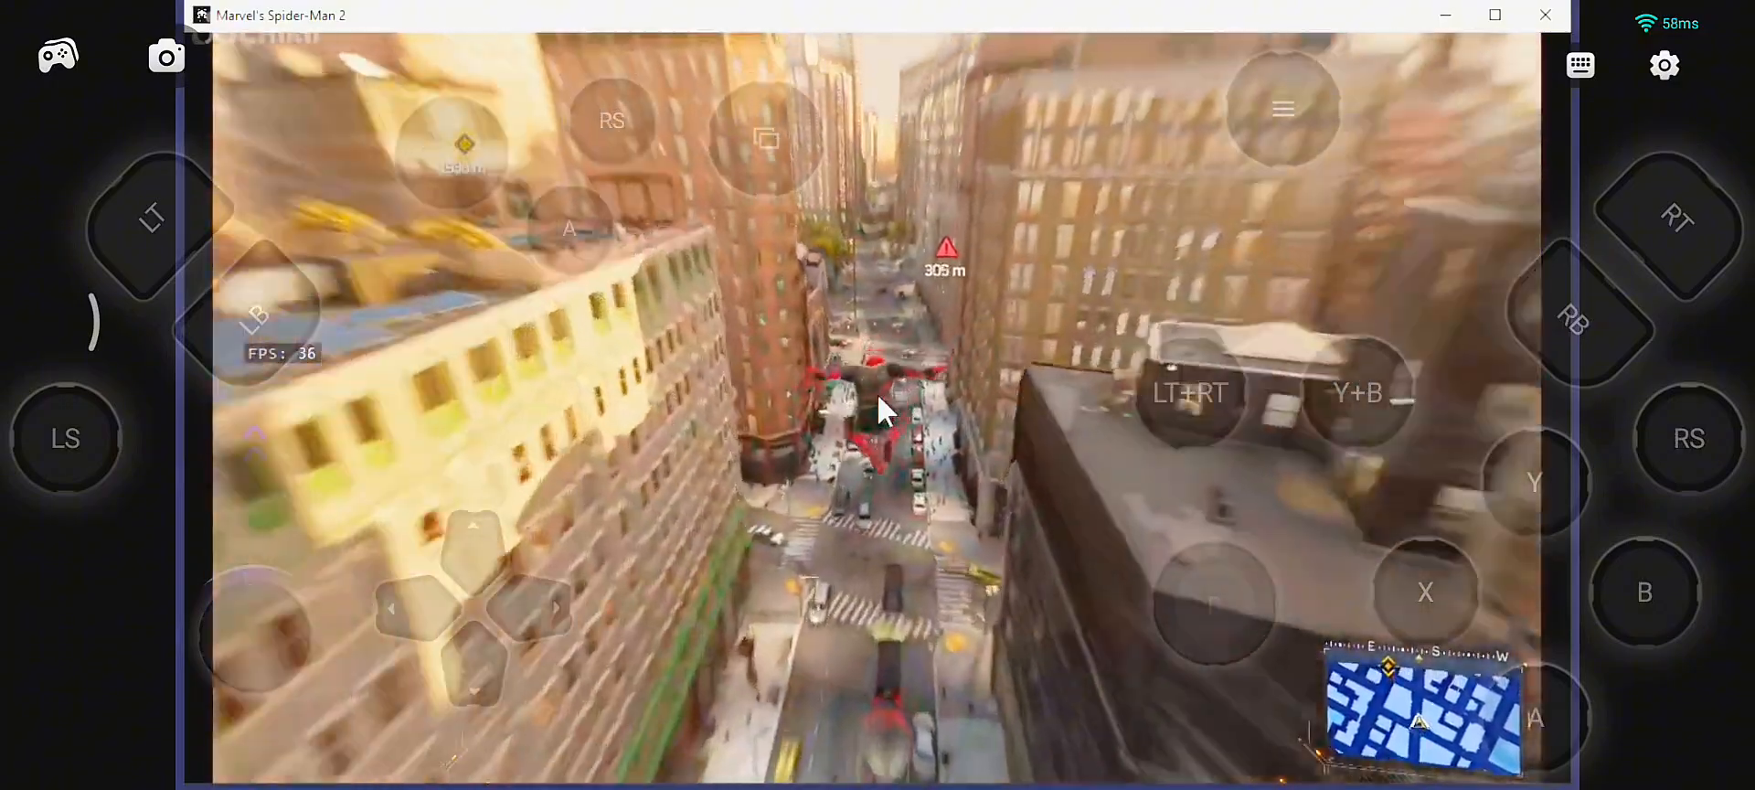
{"action": "left_click", "coordinate": [1678, 220]}
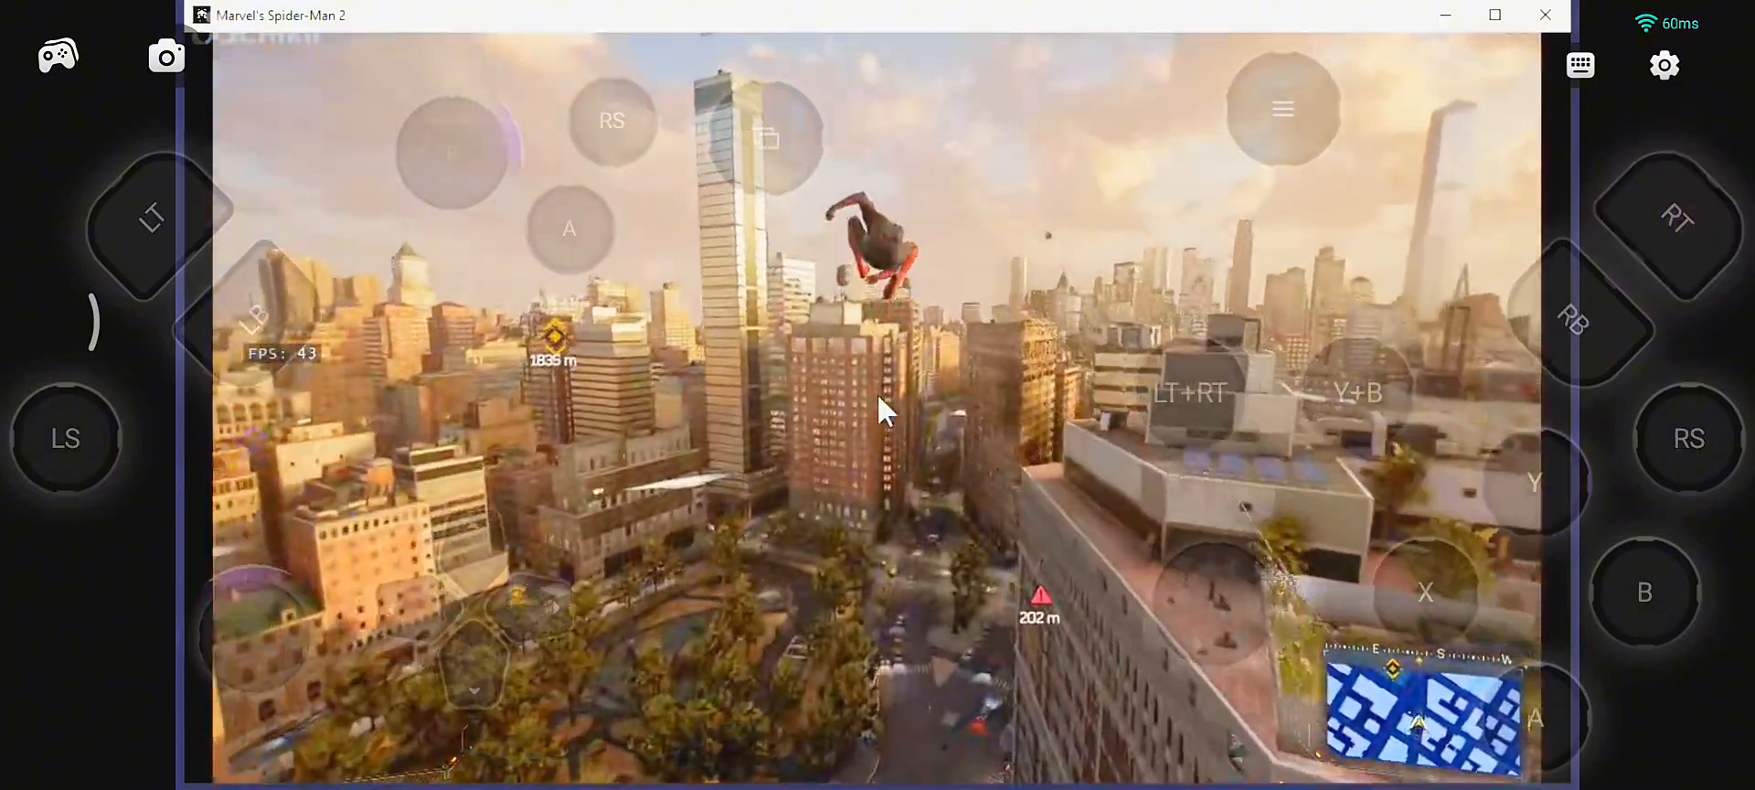
{"action": "left_click", "coordinate": [1677, 220]}
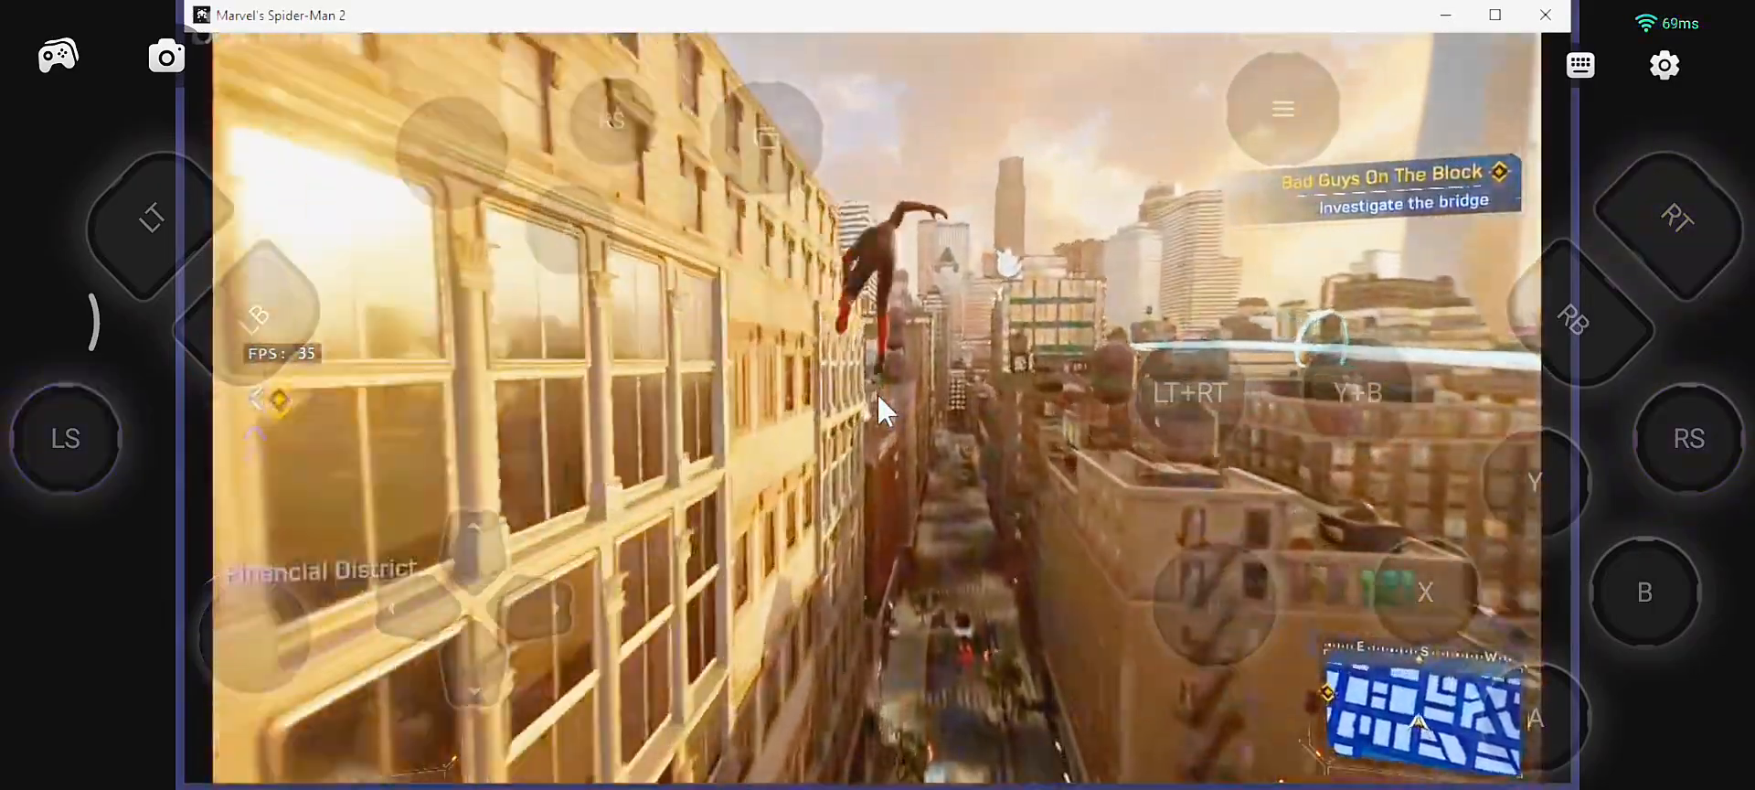
{"action": "left_click", "coordinate": [1679, 218]}
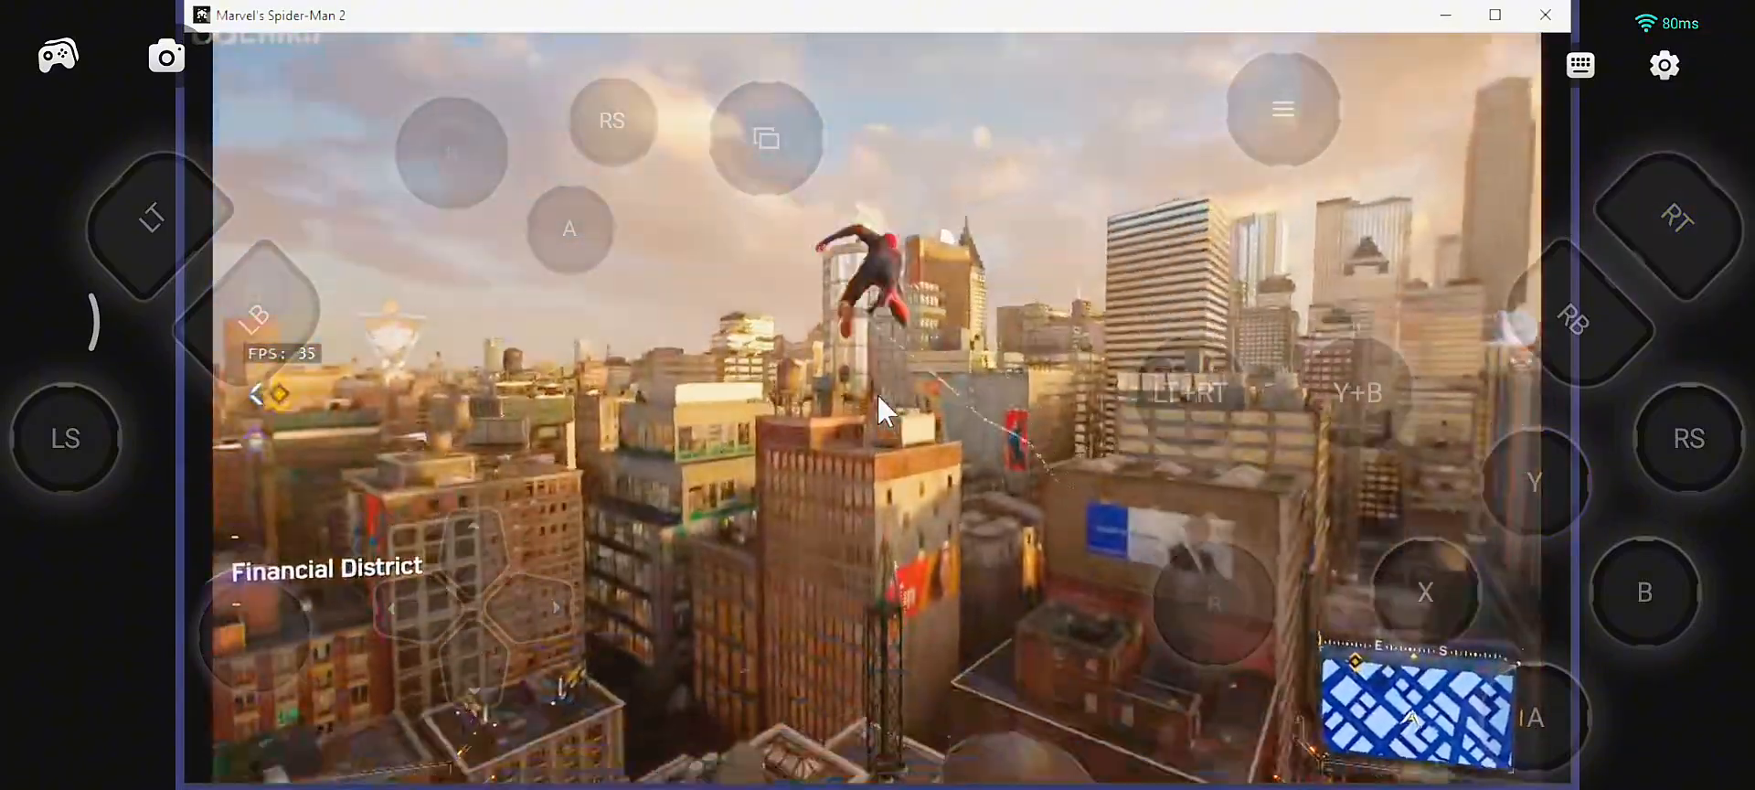
{"action": "left_click", "coordinate": [1677, 219]}
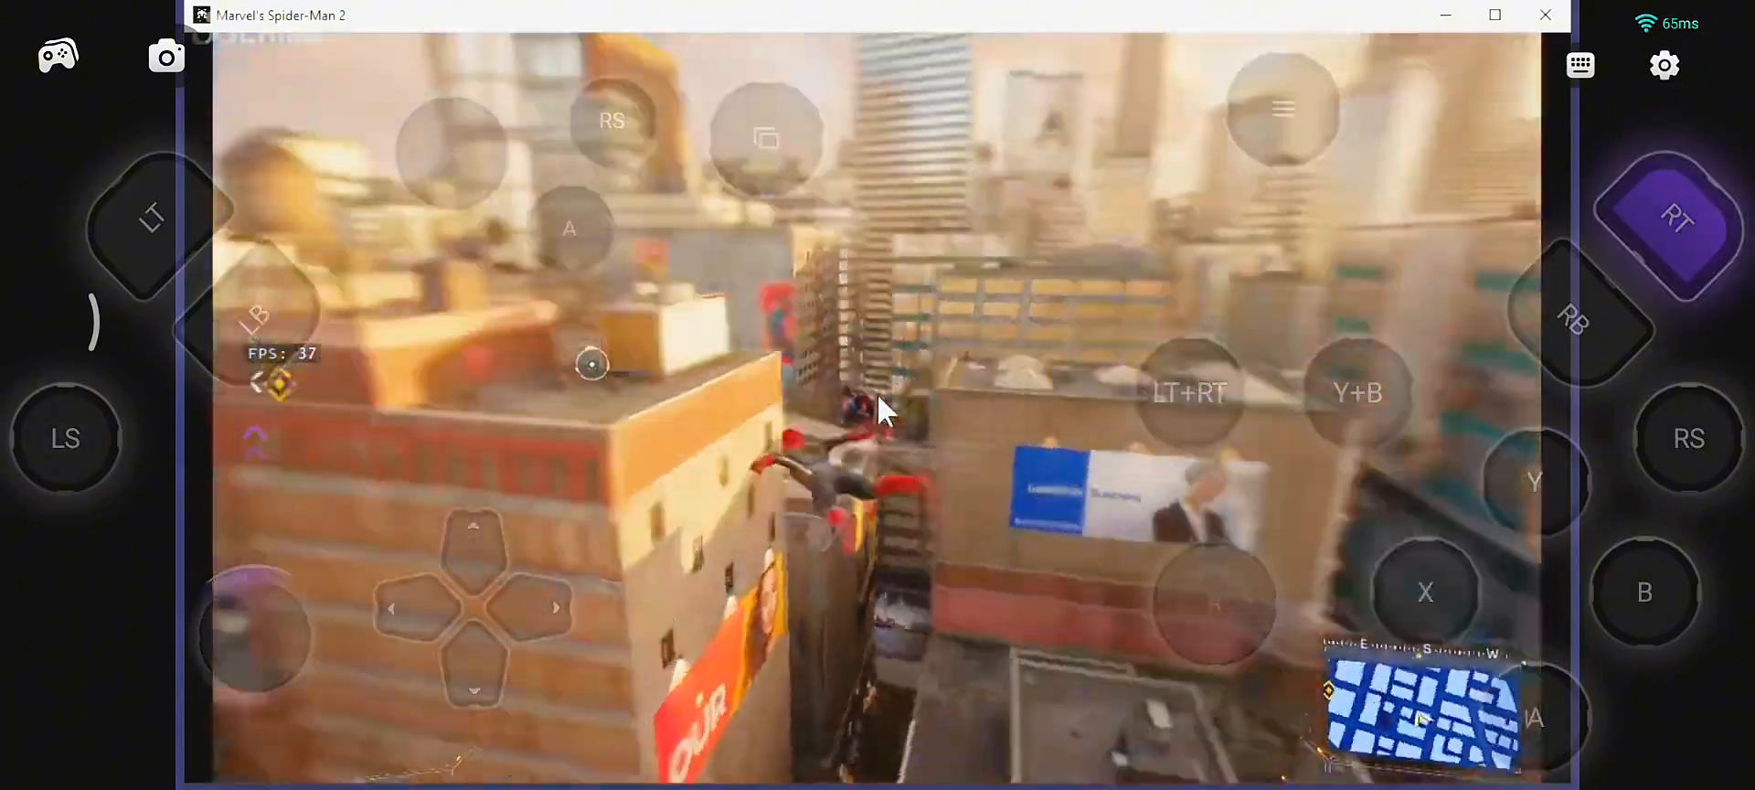